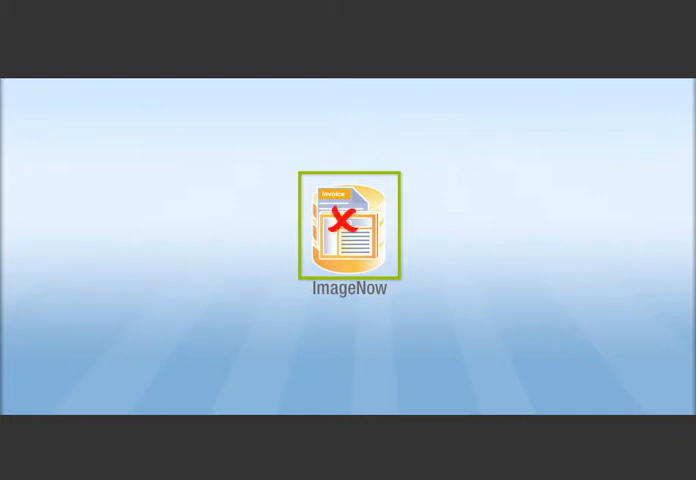
double_click(350, 225)
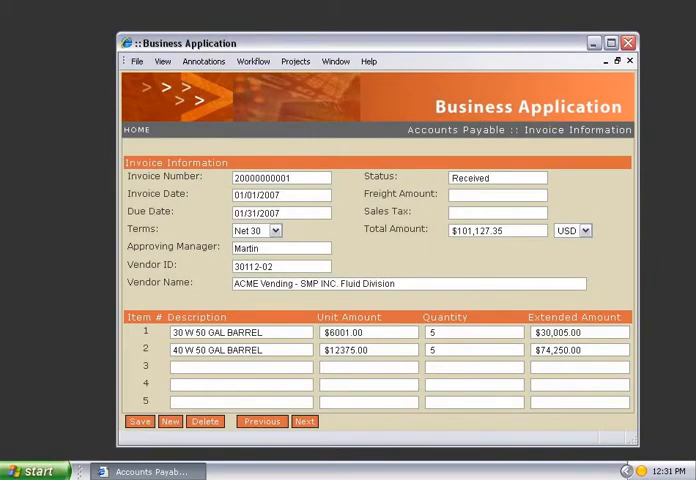